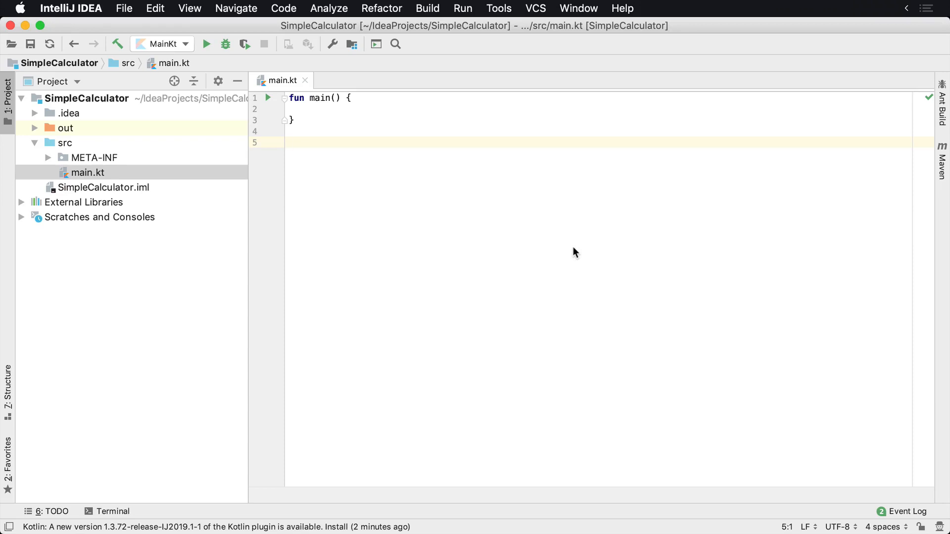
# Below main(), declare 'interface Discountable {' so the IDE closes the brace
pyautogui.write('interface')
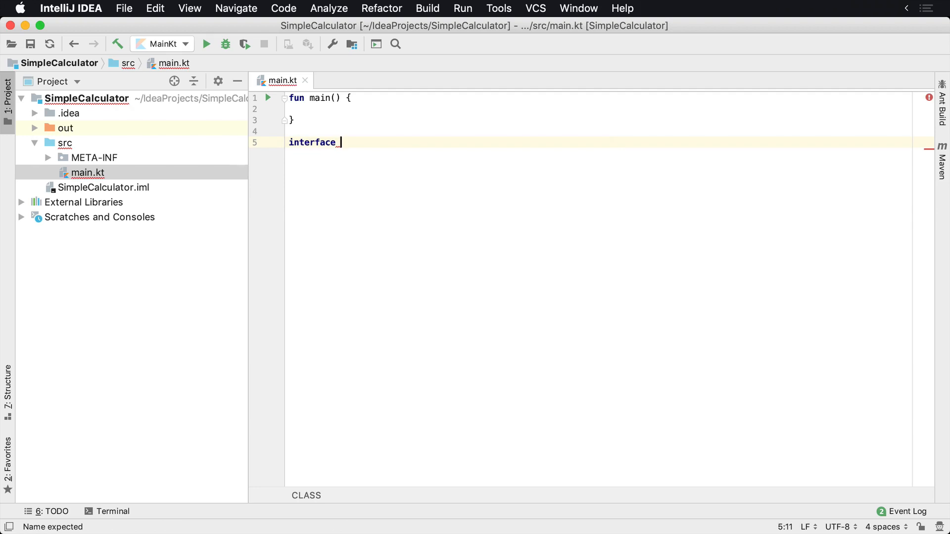
pyautogui.write('Disco')
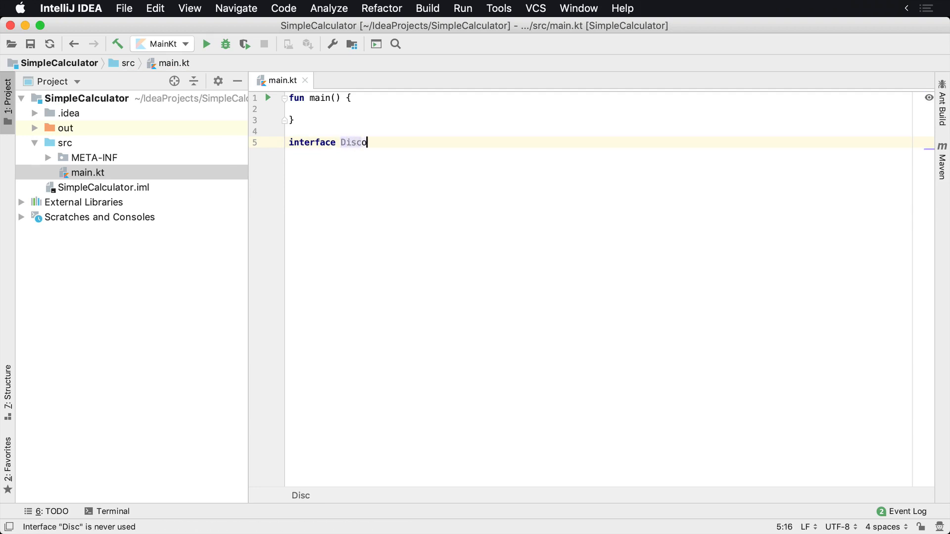
pyautogui.write('untable')
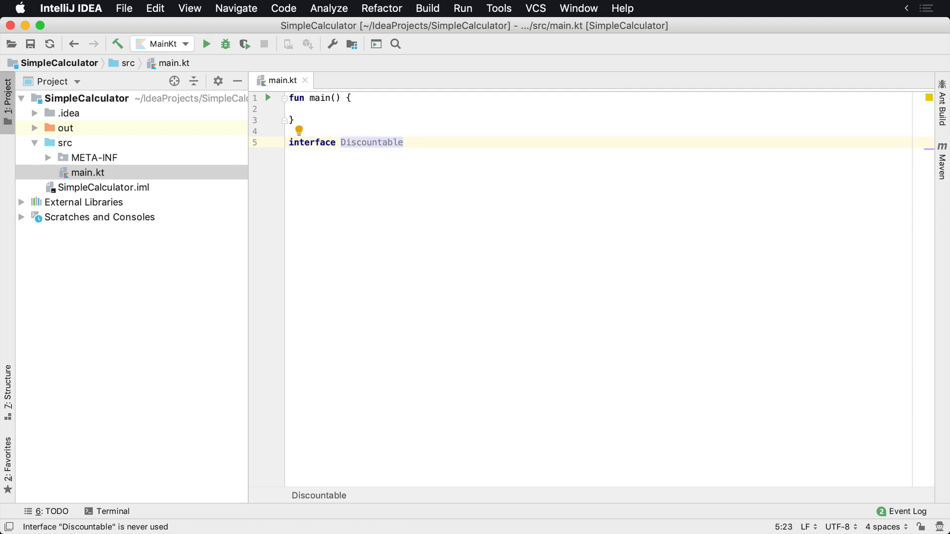
pyautogui.write('{')
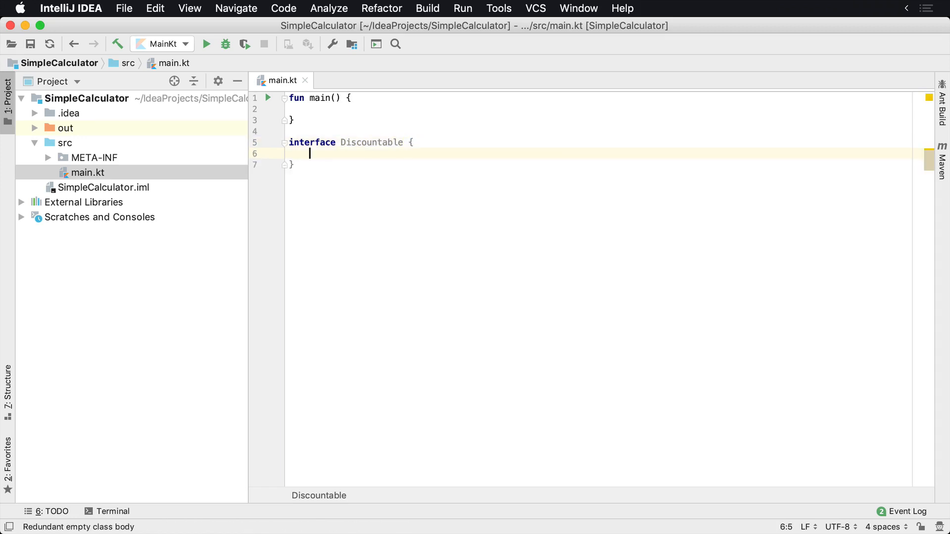
pyautogui.moveTo(297, 142)
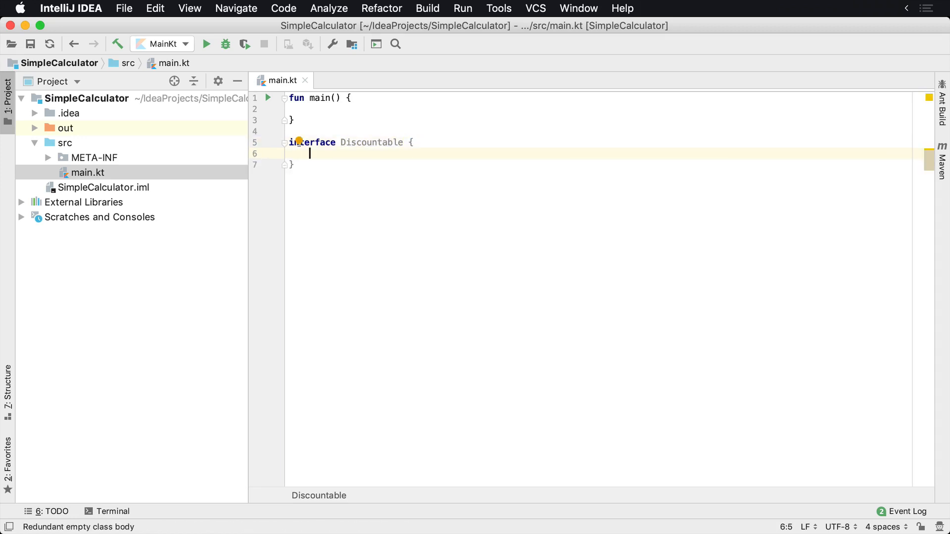
pyautogui.moveTo(644, 291)
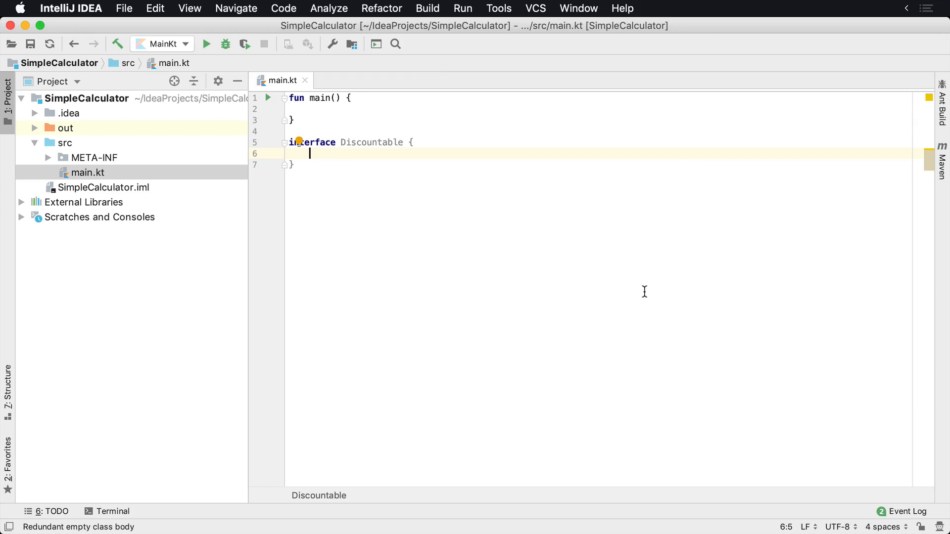
# Declare 'fun discountPercent(): Double' inside the Discountable interface
pyautogui.write('fun')
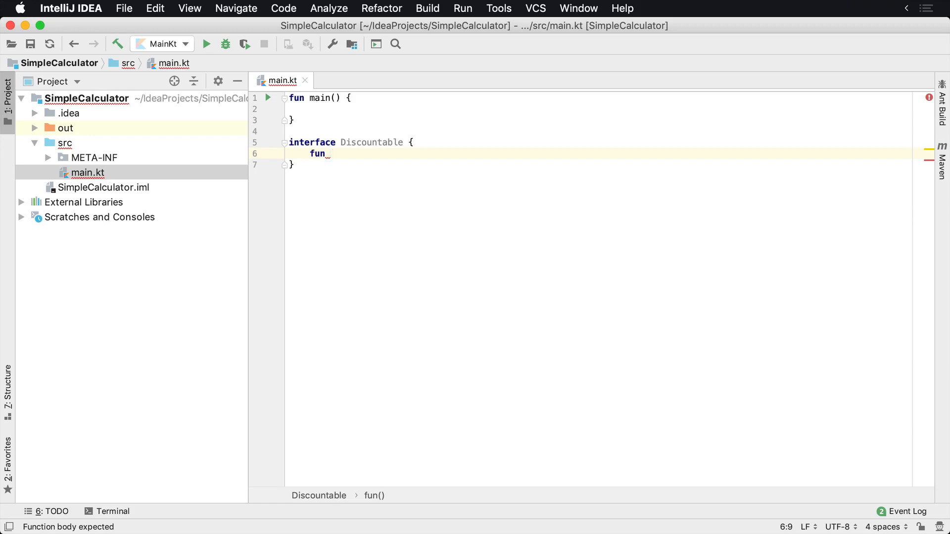
pyautogui.write('discountP')
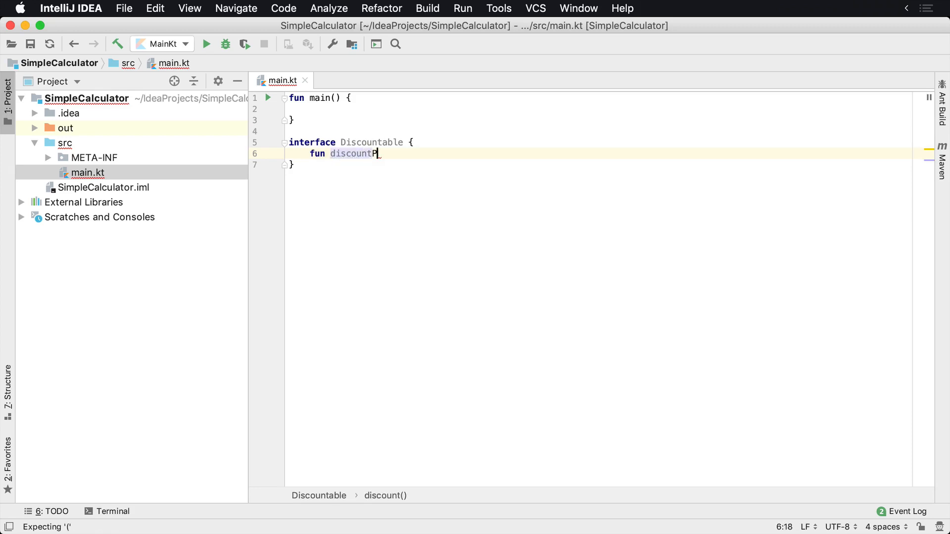
pyautogui.write('ercent()')
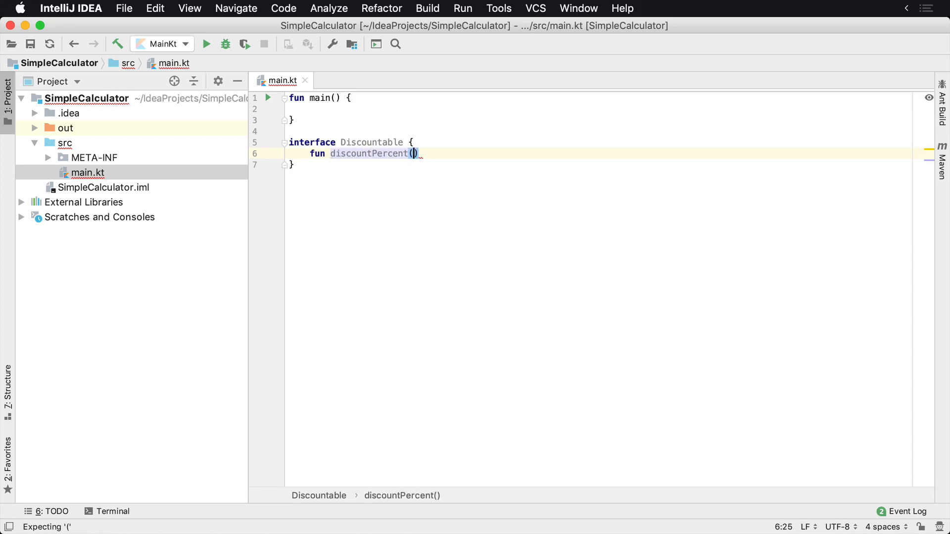
pyautogui.write(': Double')
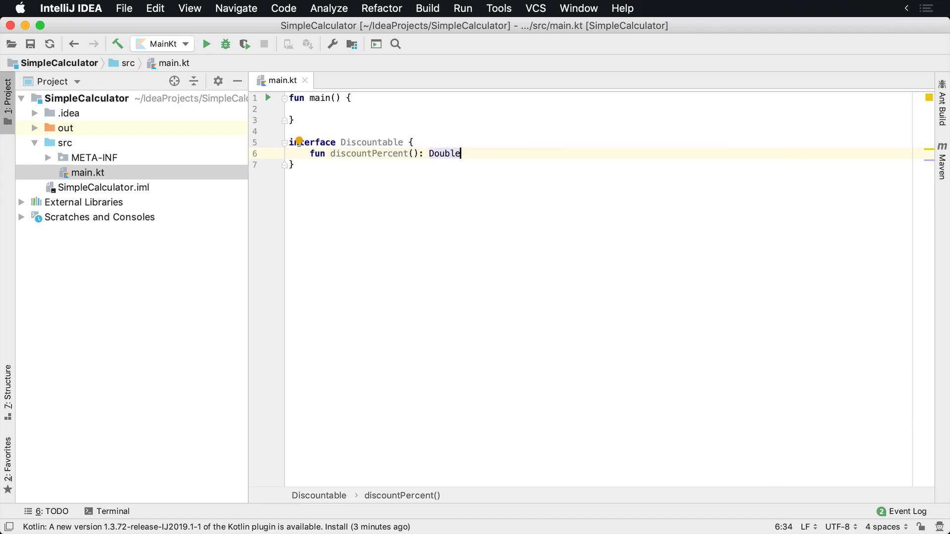
pyautogui.click(291, 130)
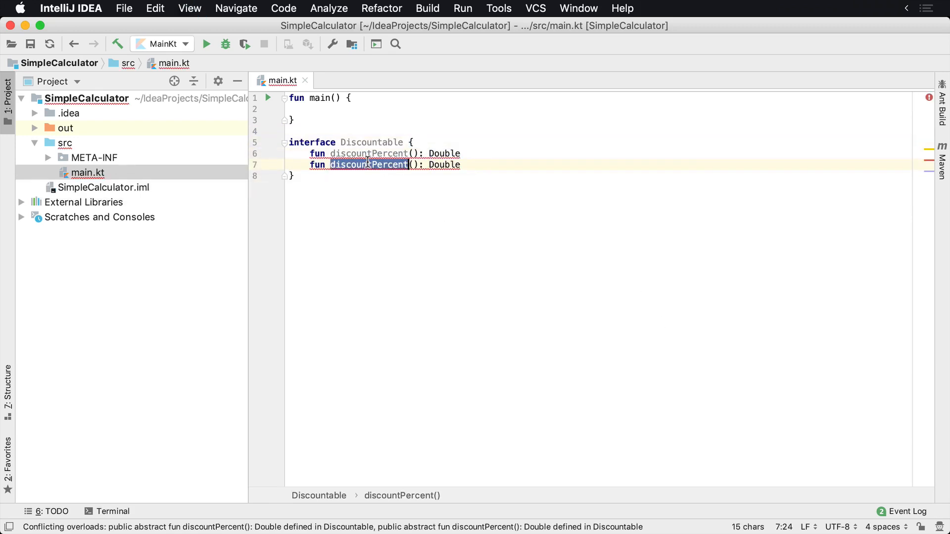
# Rename the duplicated declaration to foo(), briefly trying 'calculate' before reverting to foo
pyautogui.write('foo(')
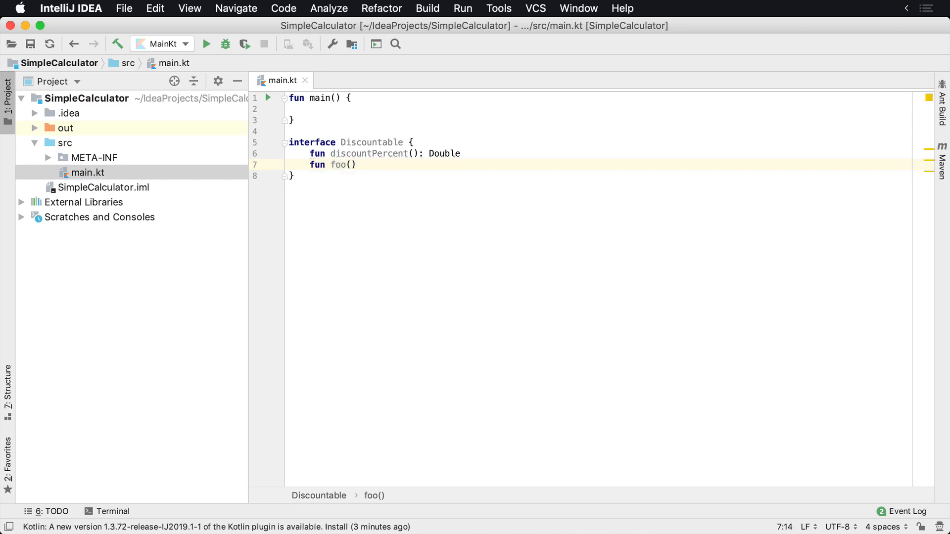
pyautogui.doubleClick(337, 165)
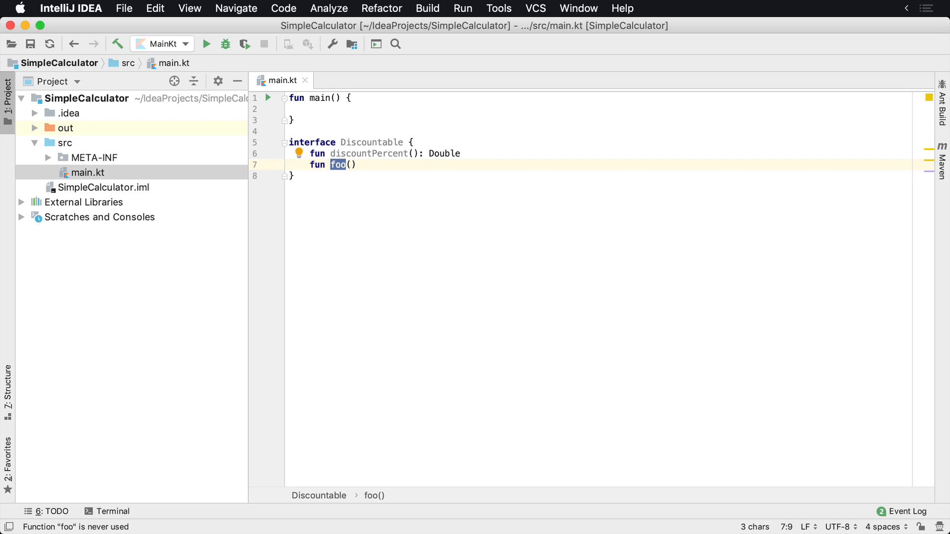
pyautogui.write('calculuate')
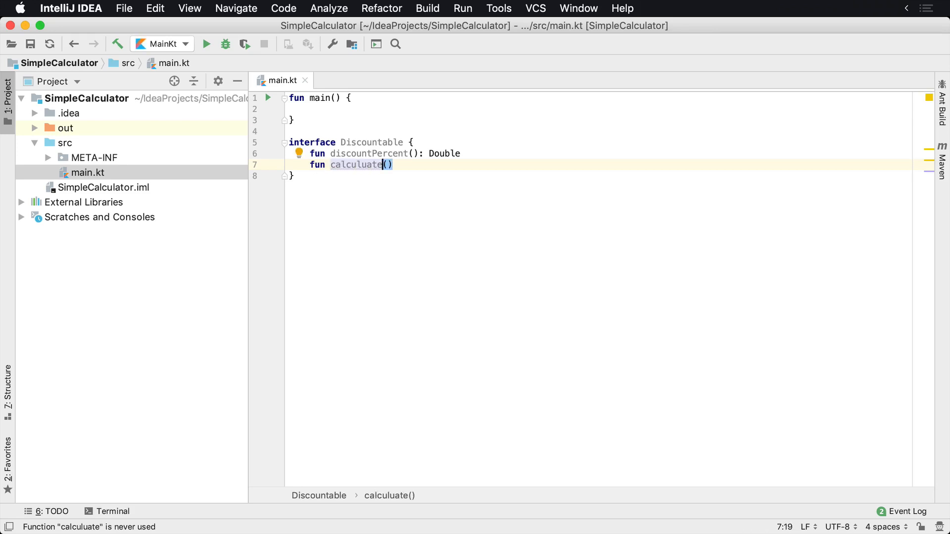
pyautogui.write('foo(')
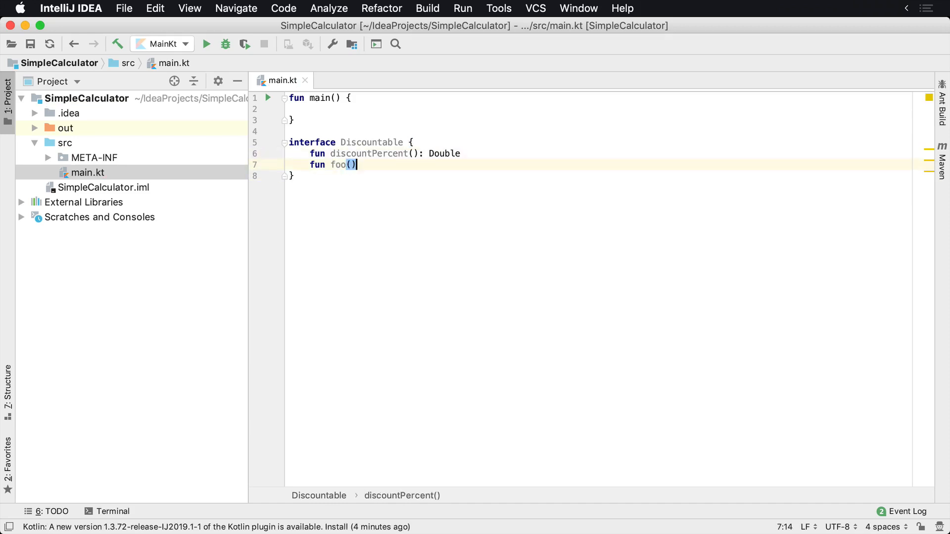
pyautogui.click(355, 165)
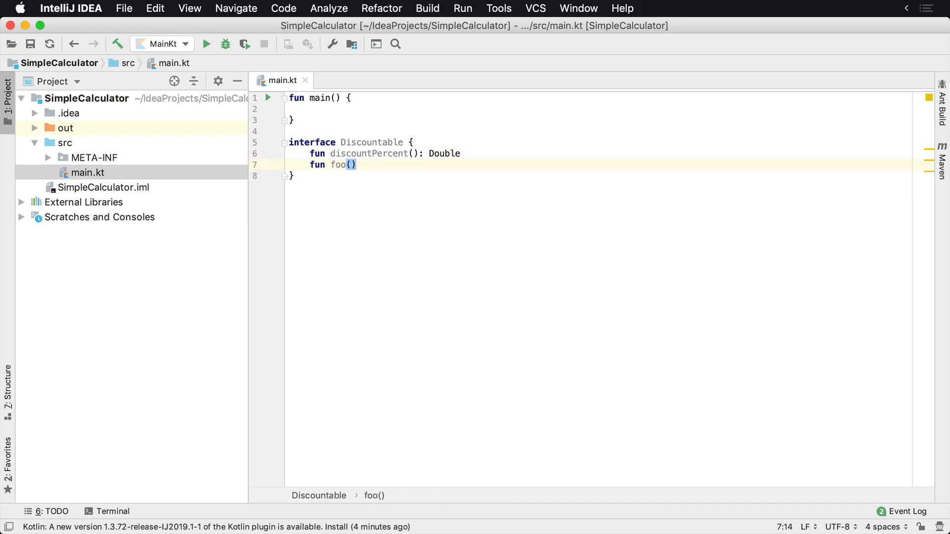